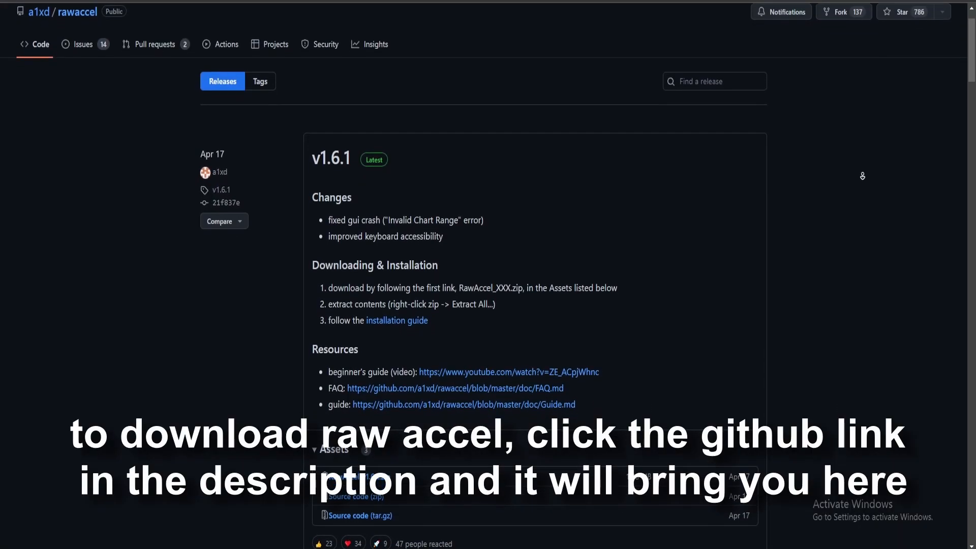
- Scroll the rawaccel Releases page down to the v1.6.1 Assets with RawAccel_v1.6.1.zip
{"action": "scroll", "scroll_direction": "down", "scroll_amount": 3}
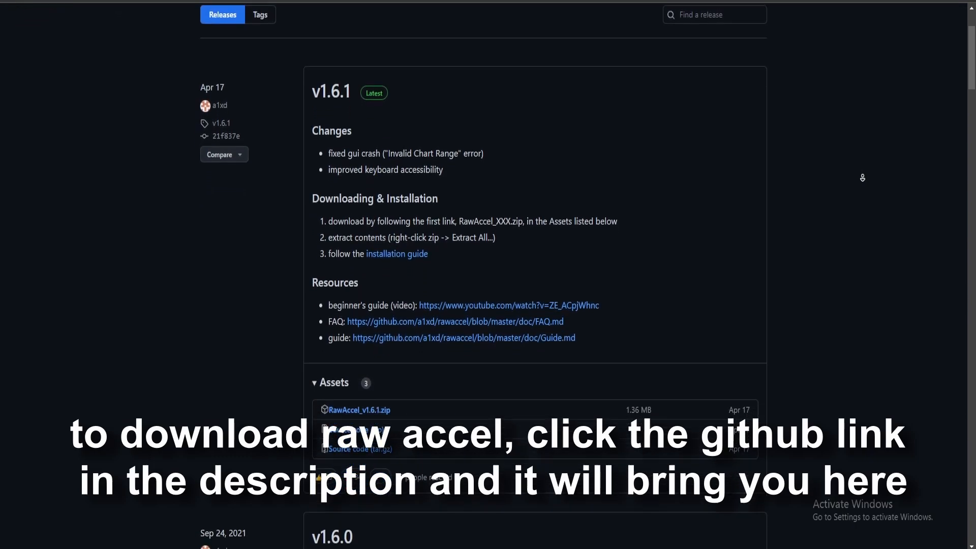
{"action": "scroll", "scroll_direction": "down", "scroll_amount": 3}
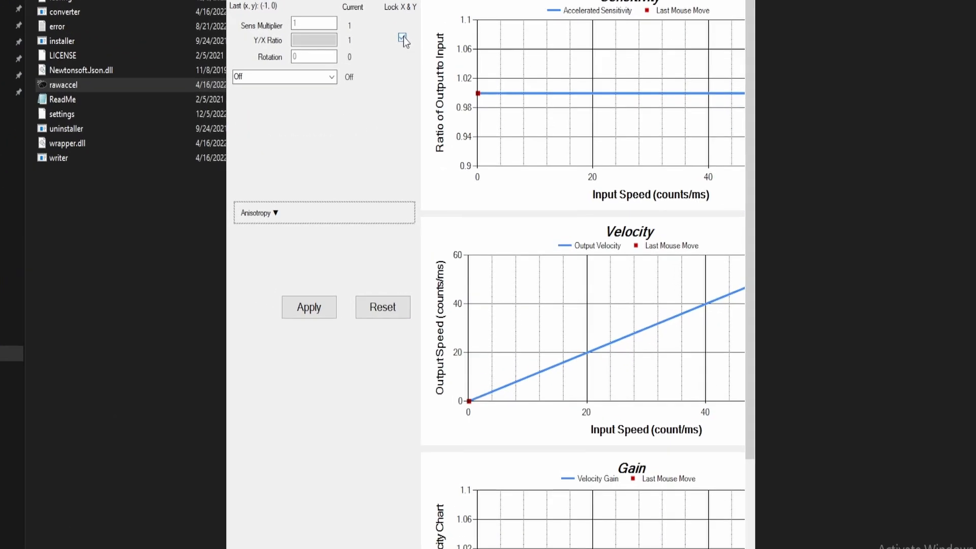
- Choose the Linear acceleration curve and enable Gain, keeping X & Y locked
{"action": "left_click", "coordinate": [283, 76]}
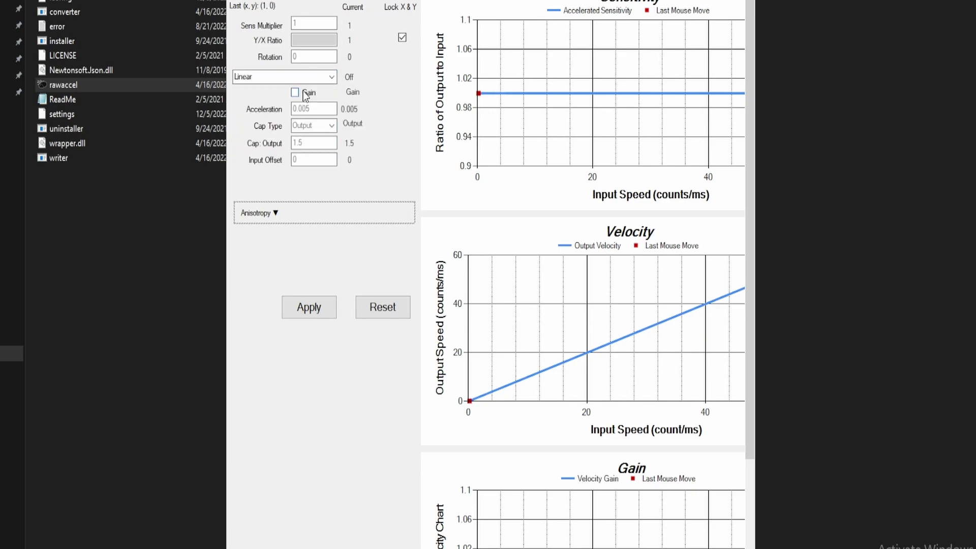
{"action": "left_click", "coordinate": [295, 92]}
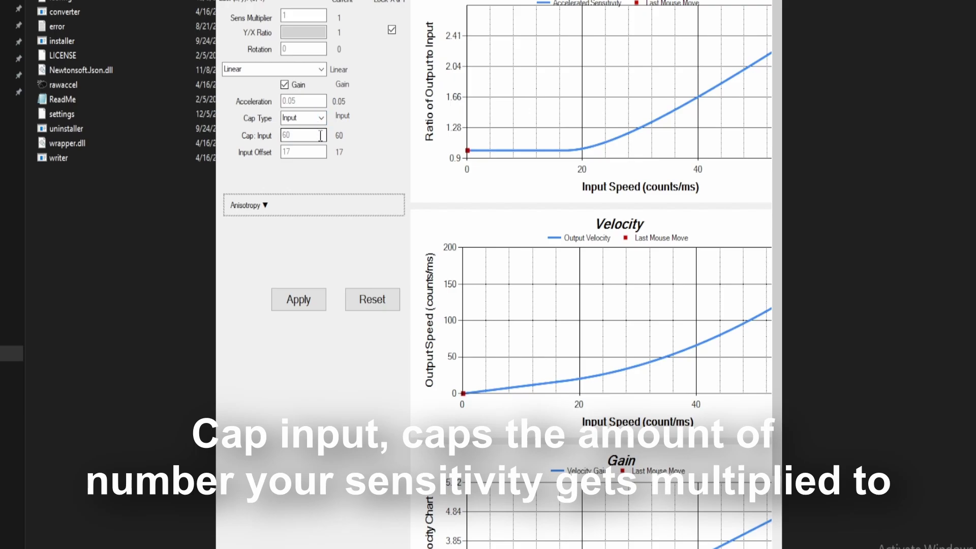
- After trying an input cap of 40, set Cap: Input back to 60
{"action": "left_click", "coordinate": [303, 135]}
{"action": "type", "text": "40"}
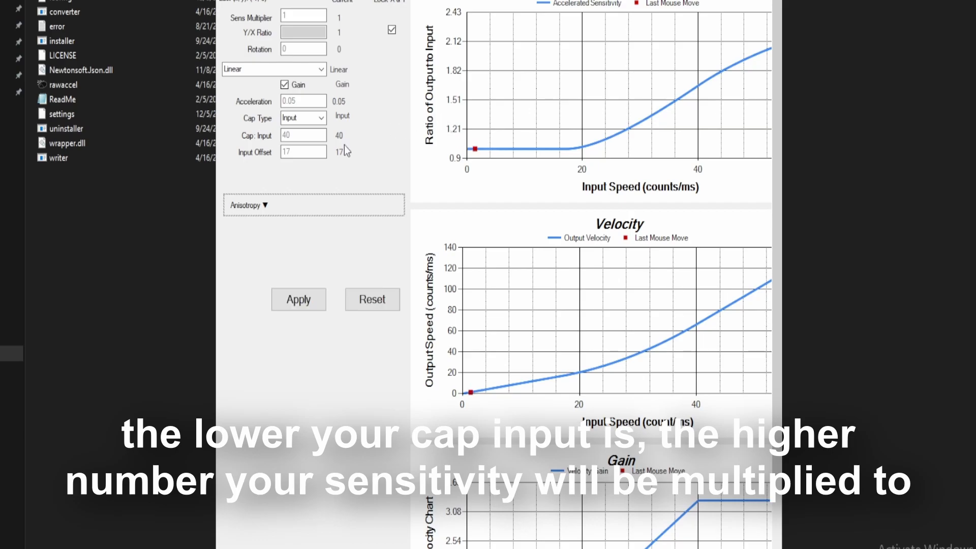
{"action": "type", "text": "60"}
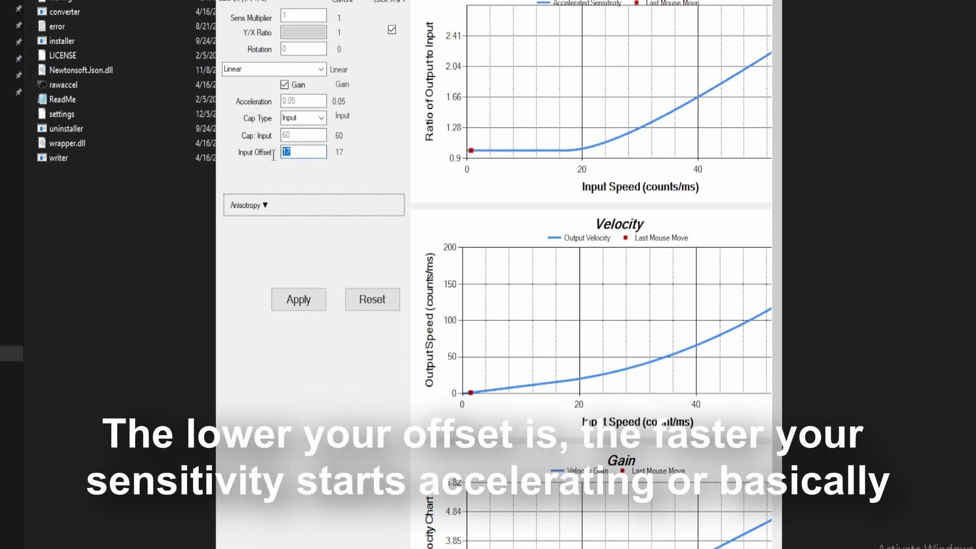
- Lower the Input Offset from 17 to 5, then begin entering a new offset starting with 1
{"action": "left_click", "coordinate": [298, 298]}
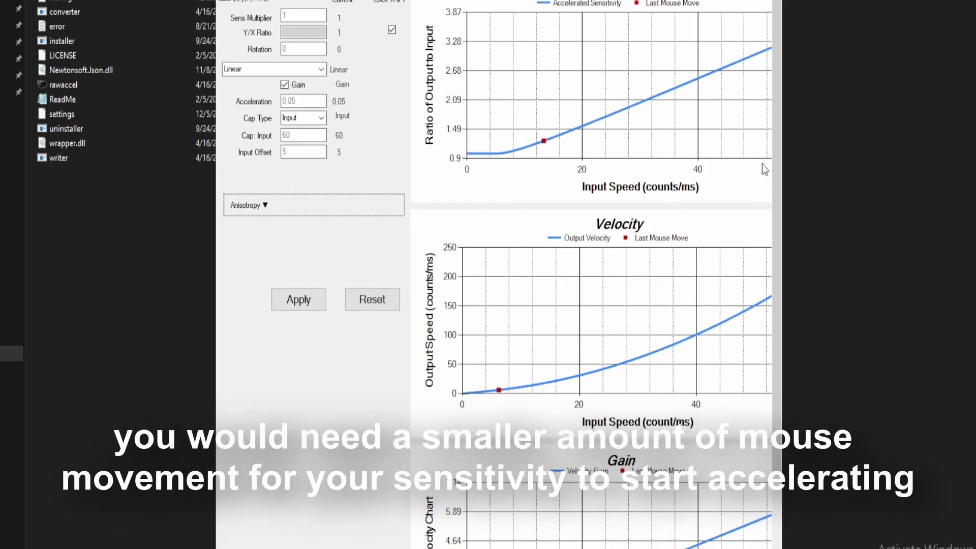
{"action": "type", "text": "1"}
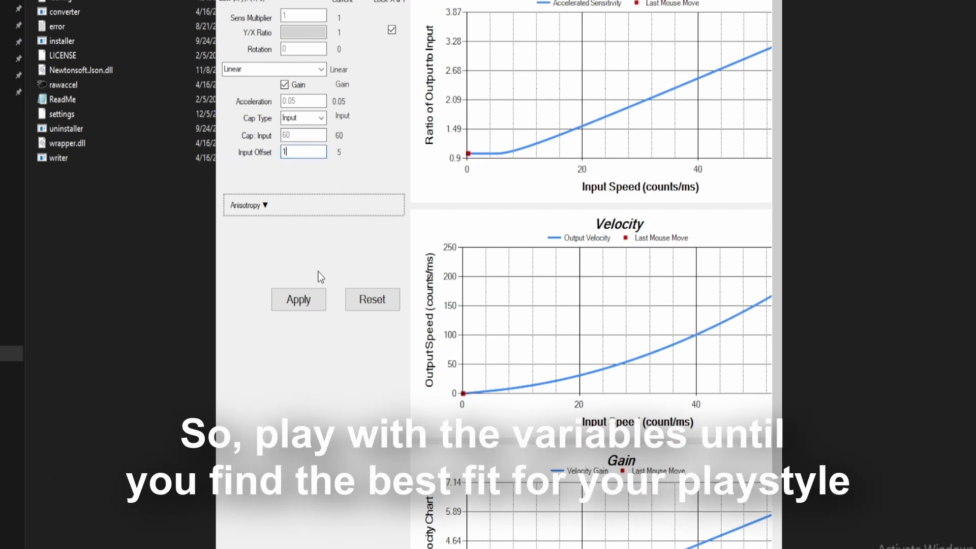